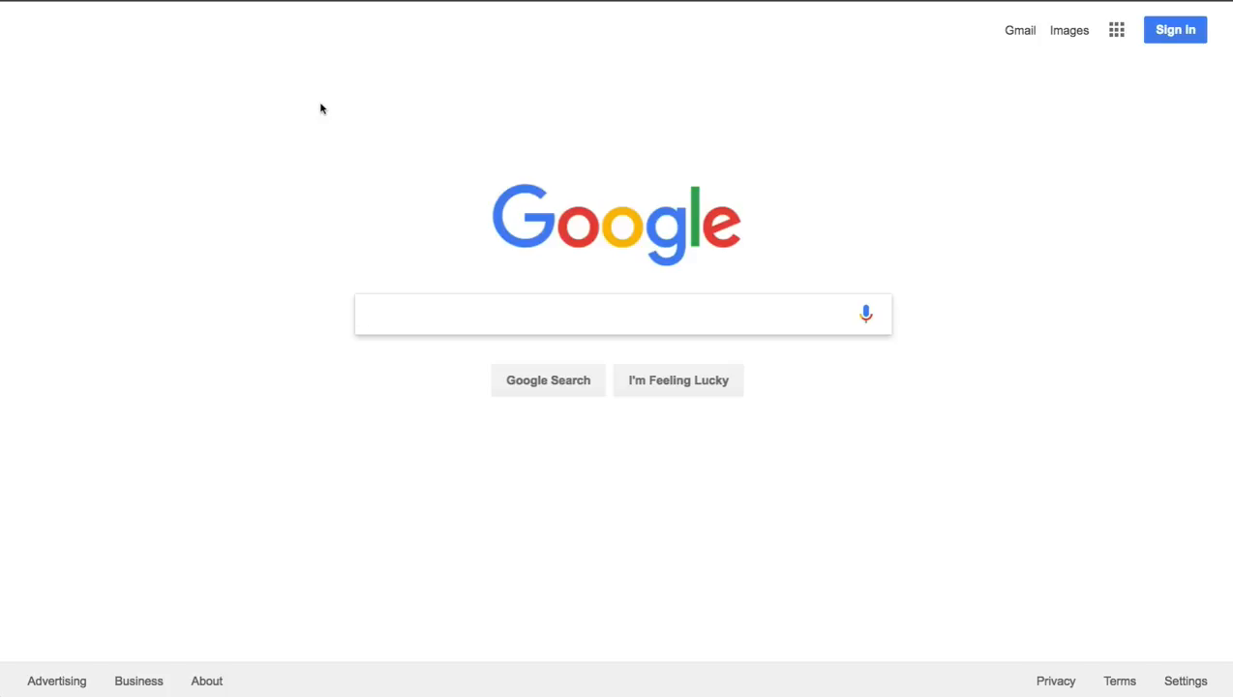
Step: Search Google for "search console" to find Google Search Console
left_click(623, 313)
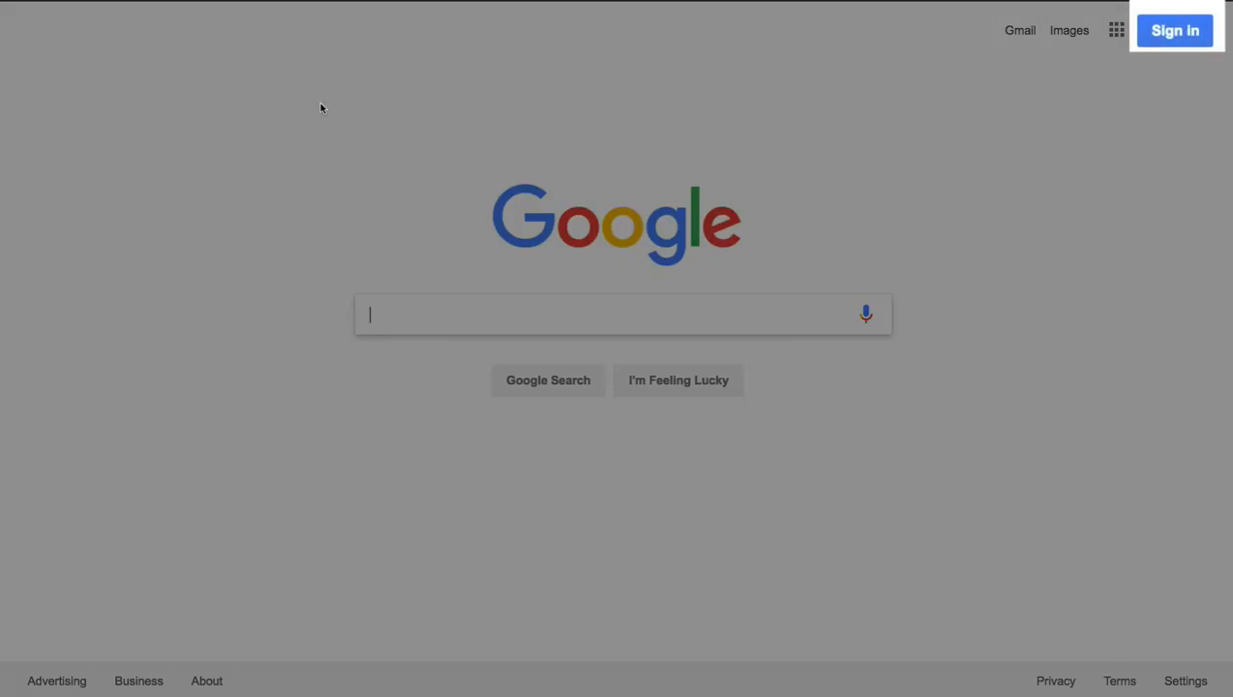
type("search console")
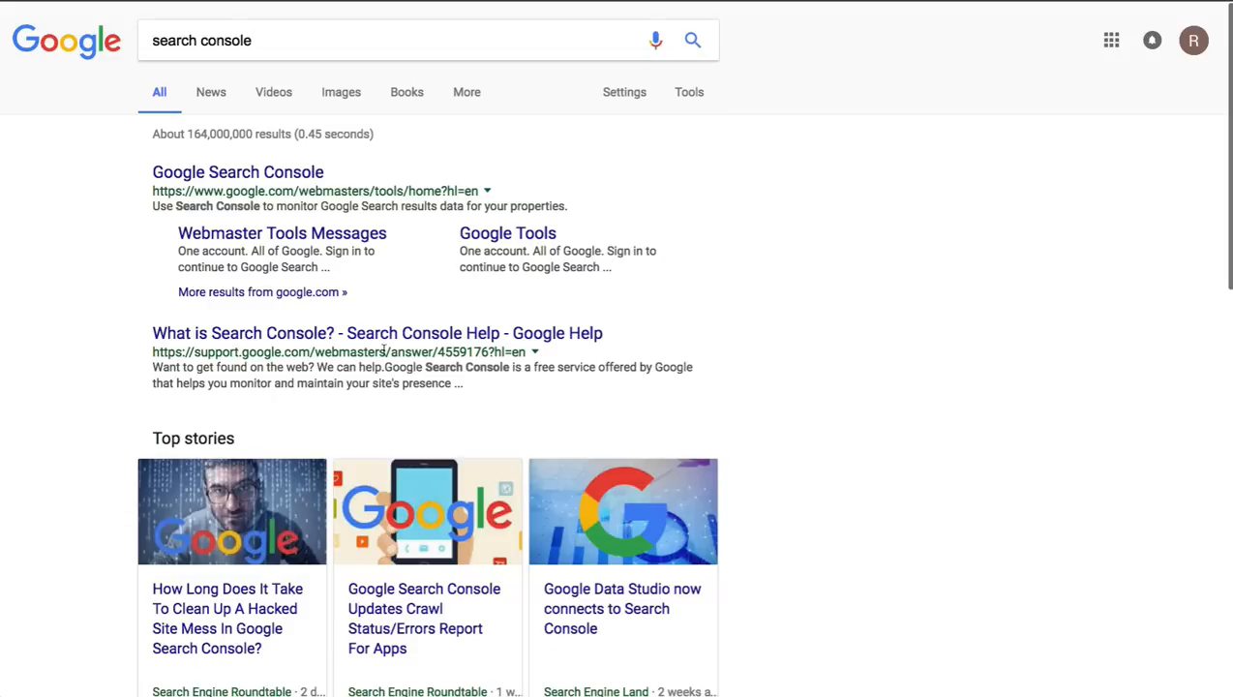
left_click(236, 170)
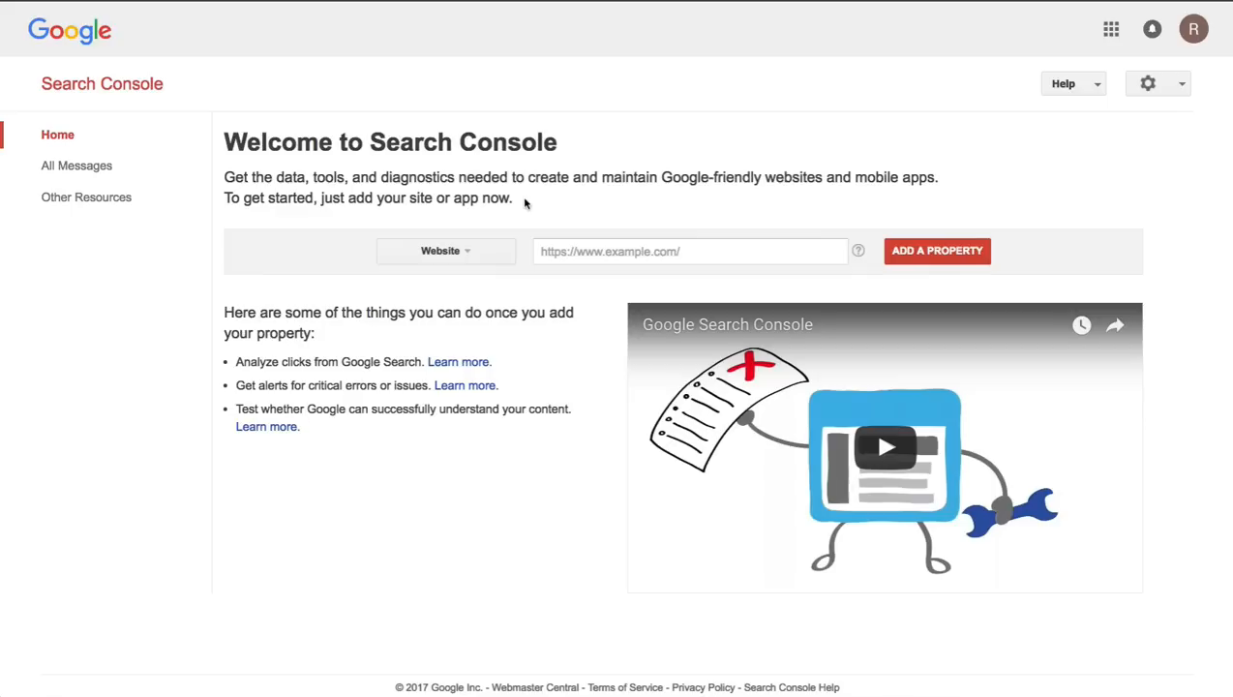
left_click(443, 251)
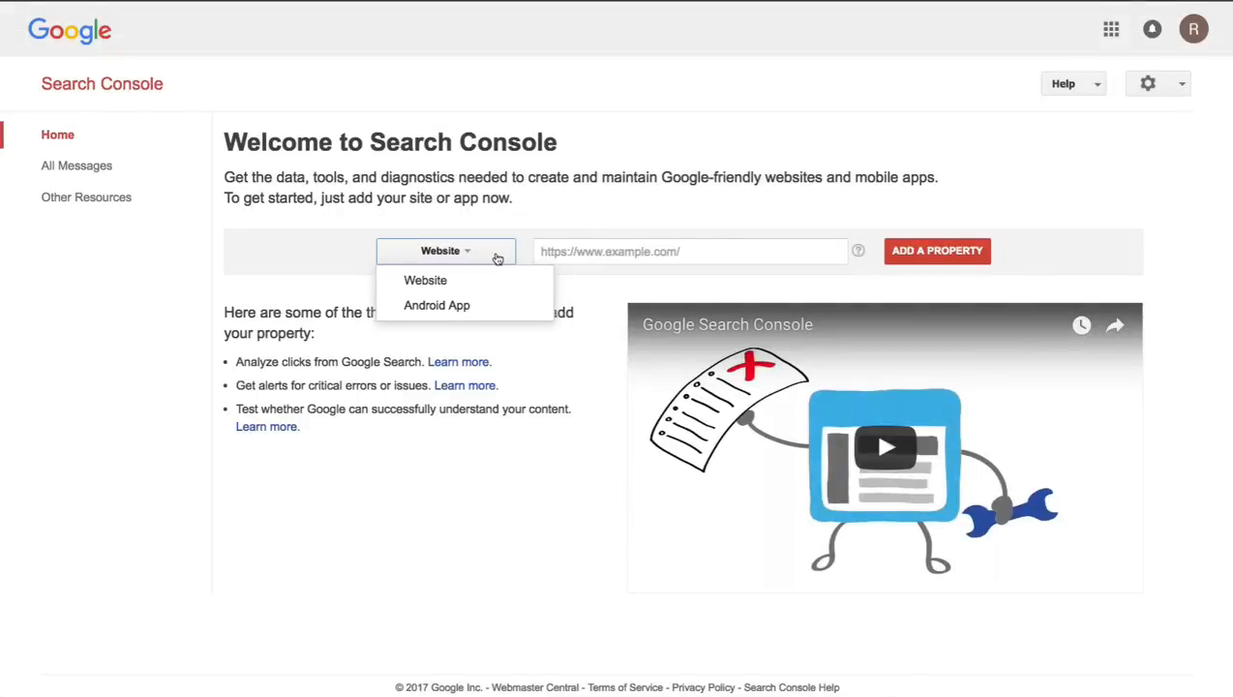
type("https://www.capitalregioncollaborative.com")
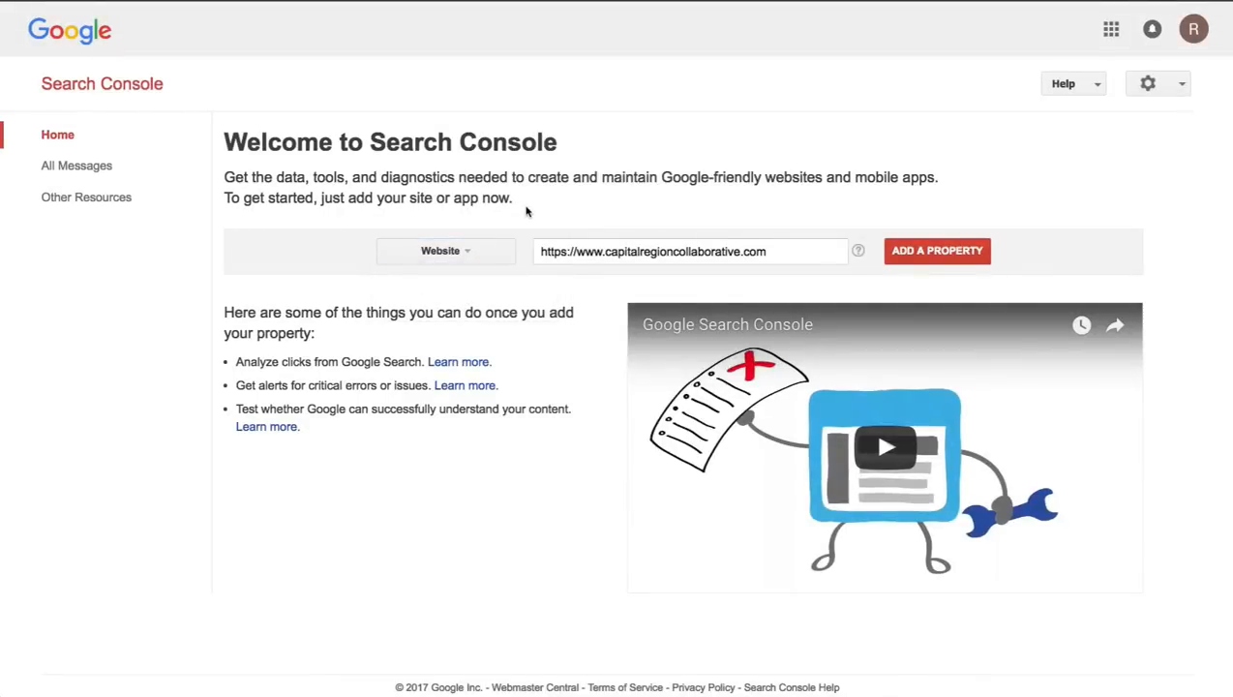
left_click(688, 252)
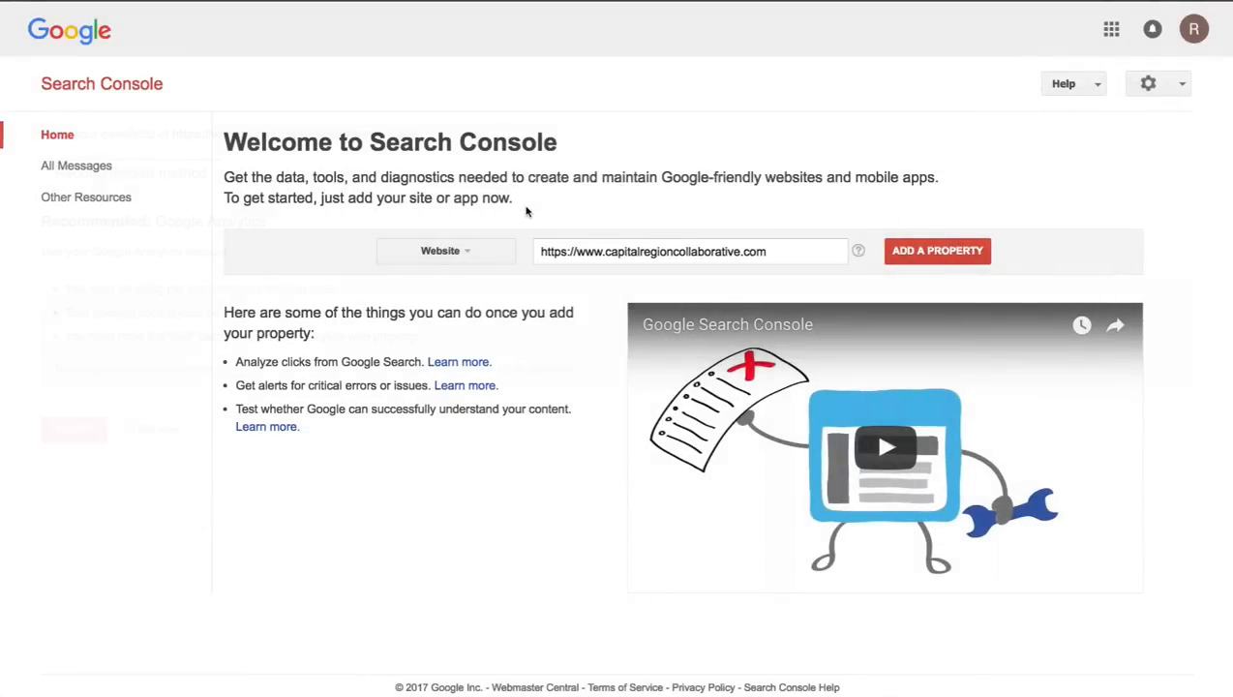
left_click(937, 251)
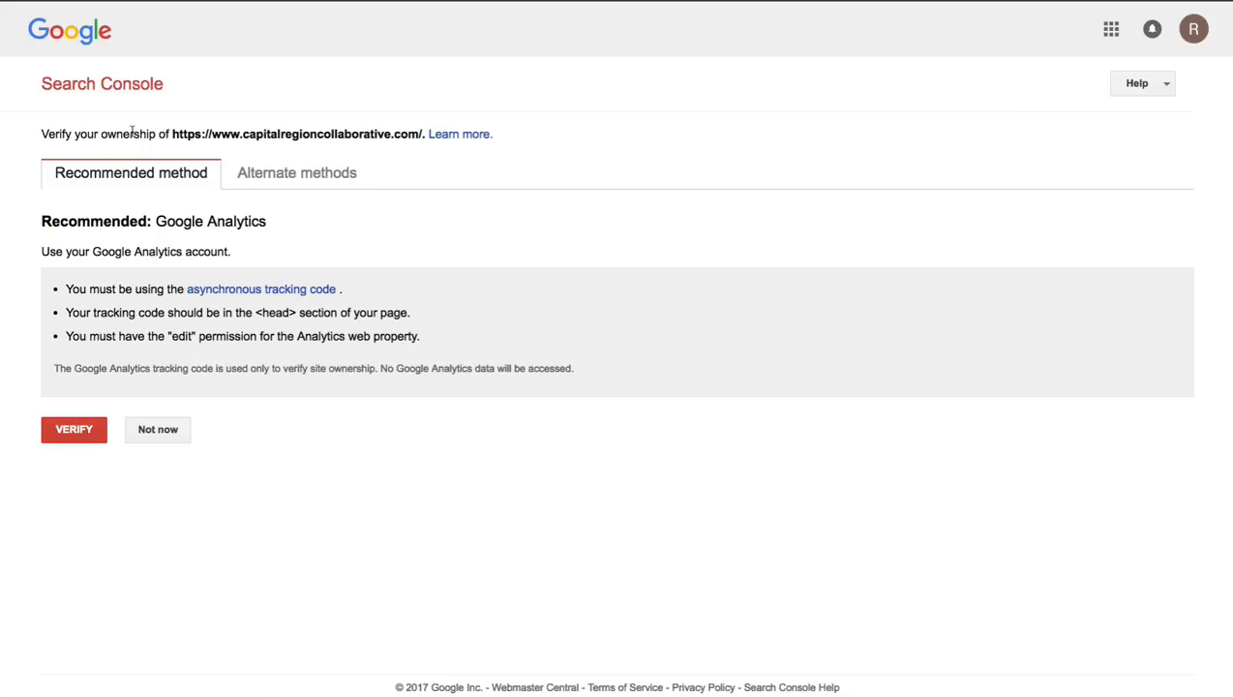
mouse_move(103, 226)
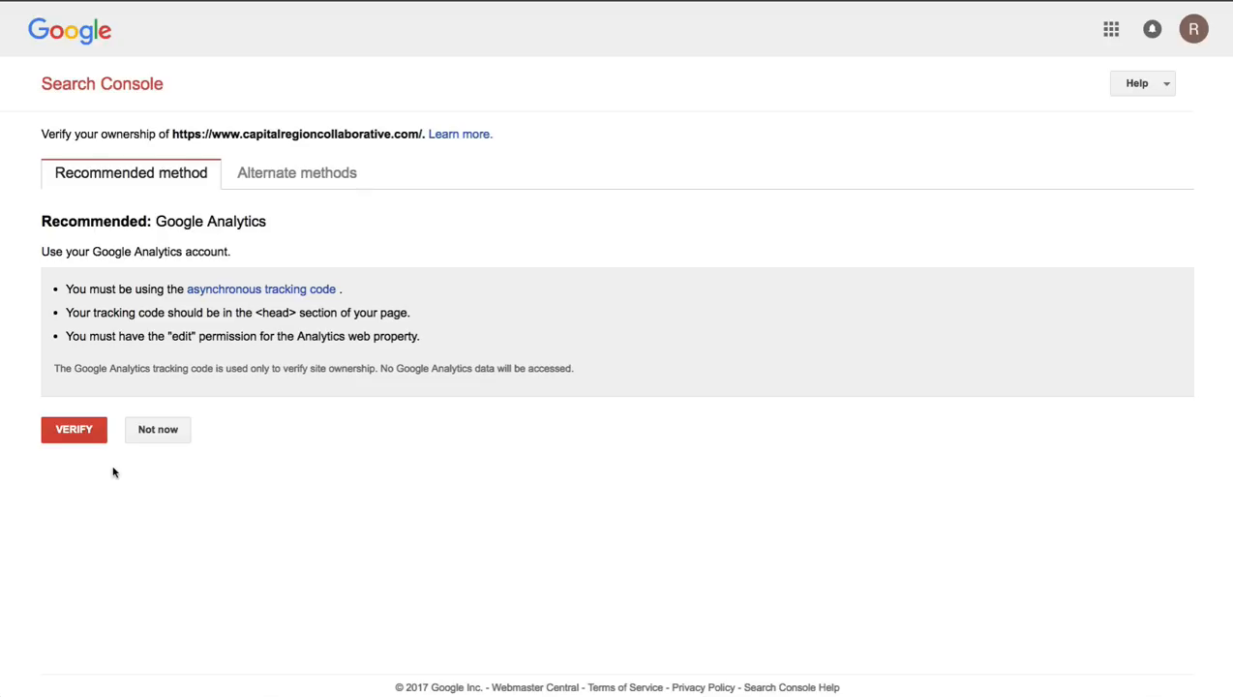
mouse_move(344, 216)
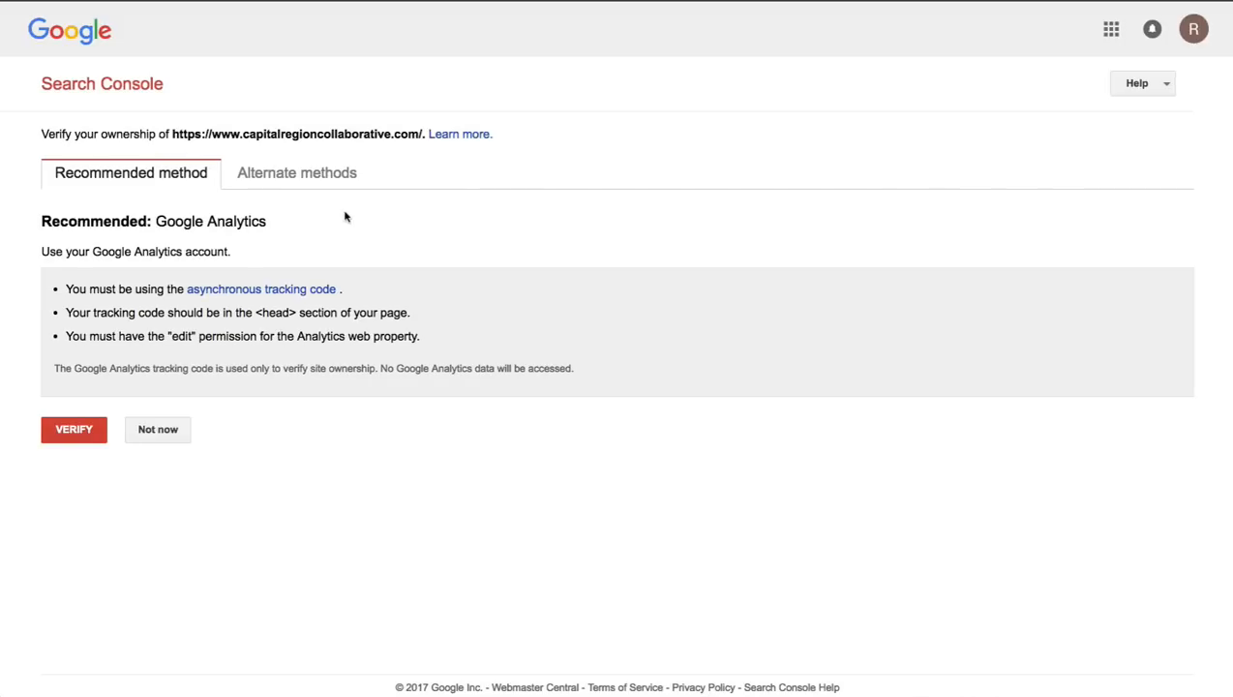
Step: Verify ownership of capitalregioncollaborative.com using the Alternate methods
left_click(297, 173)
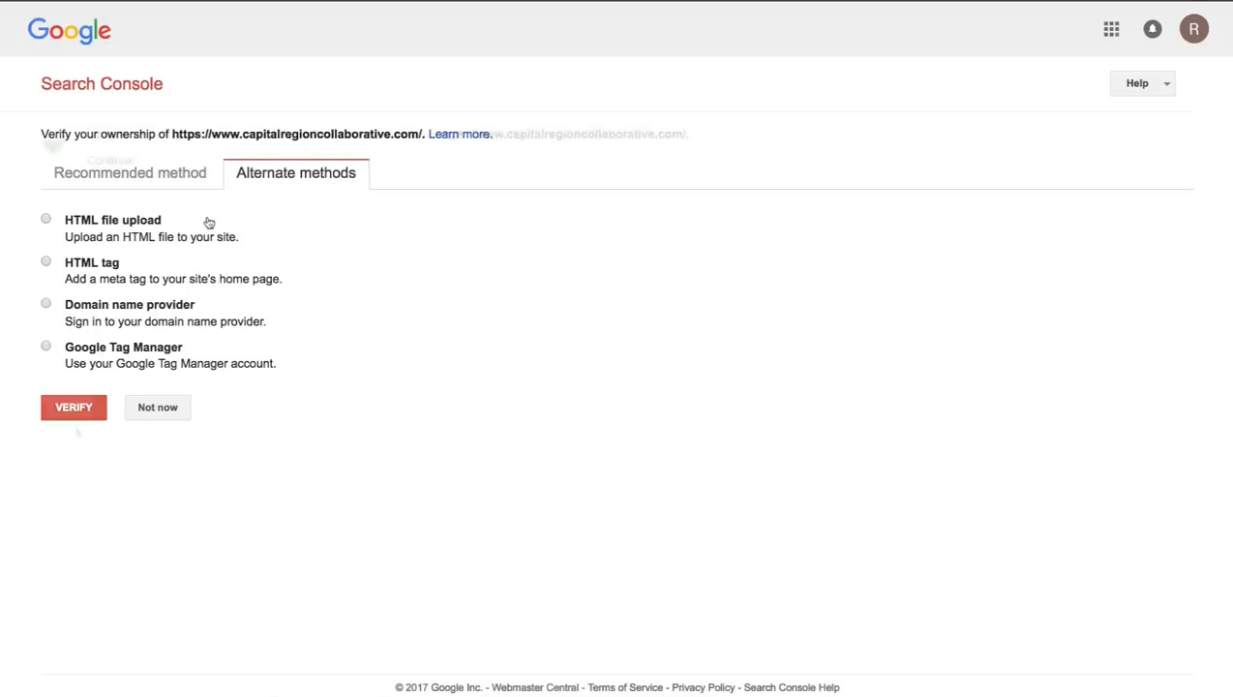
left_click(73, 406)
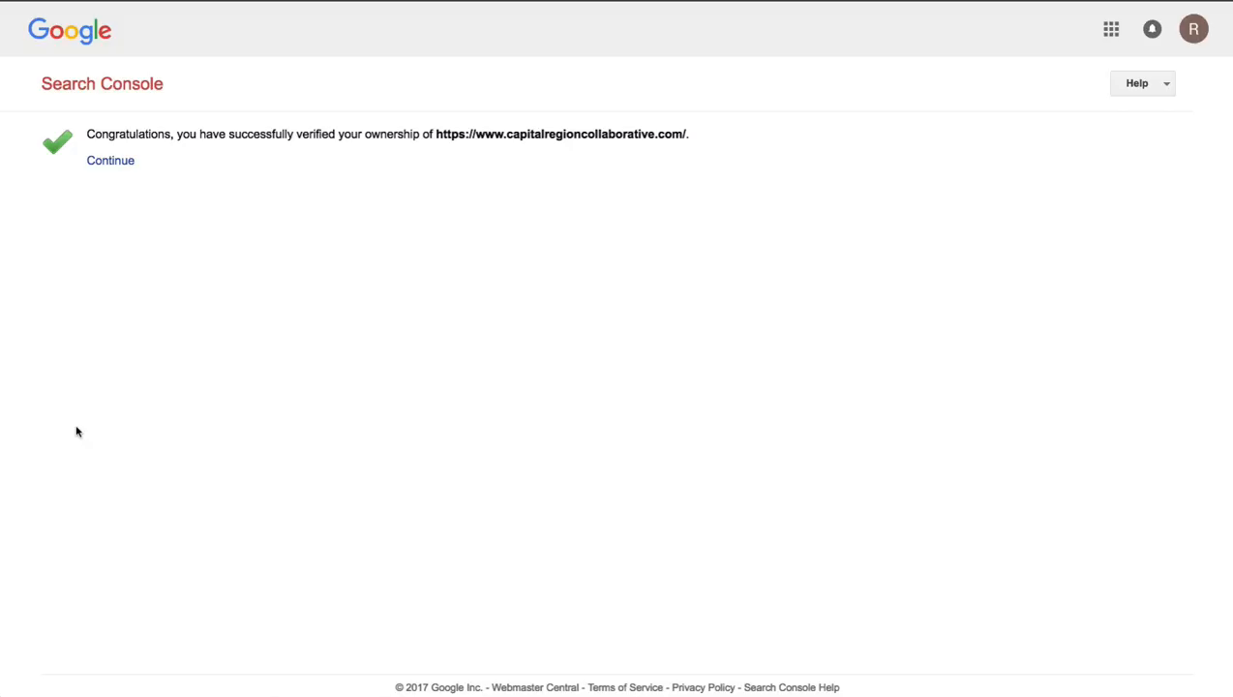
Step: Continue from the verification success to the dashboard, then return to the property list
left_click(110, 159)
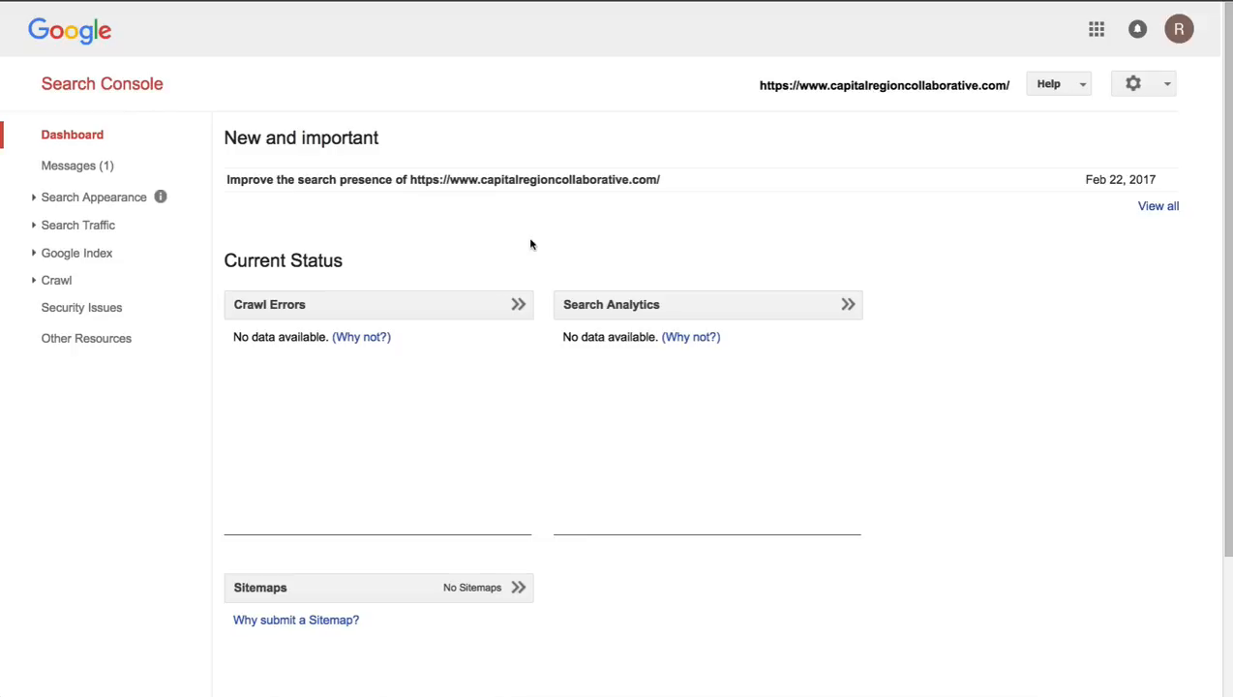
mouse_move(488, 228)
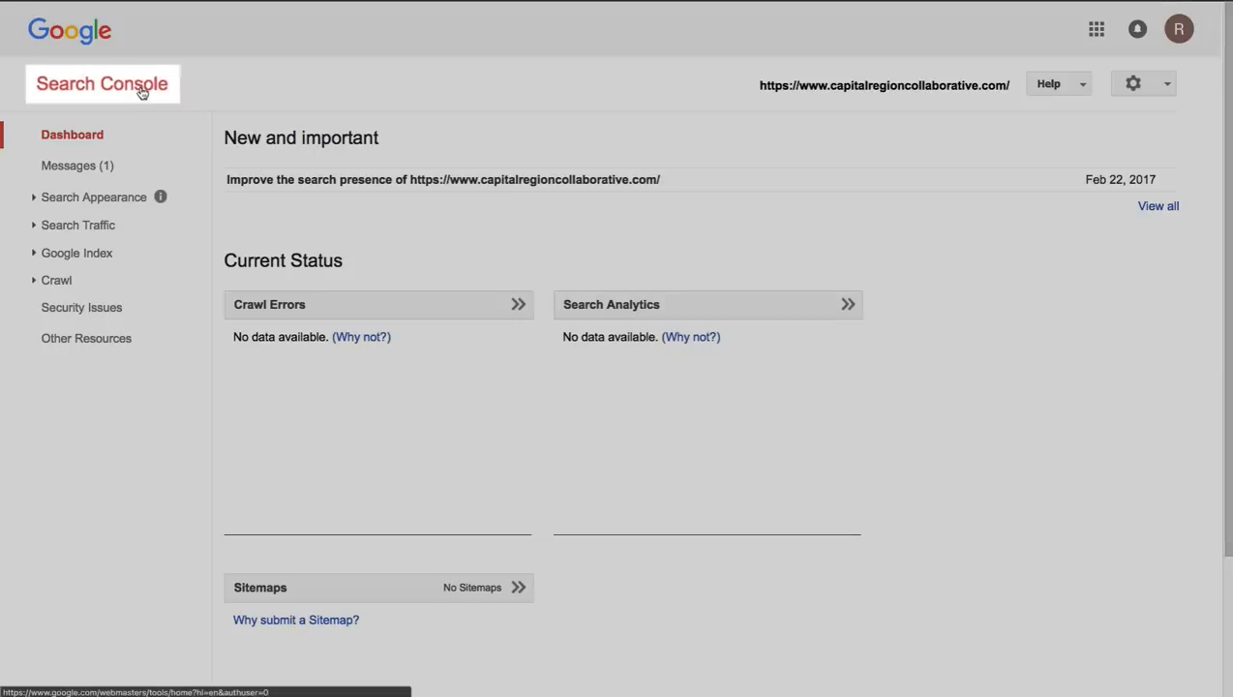
left_click(101, 83)
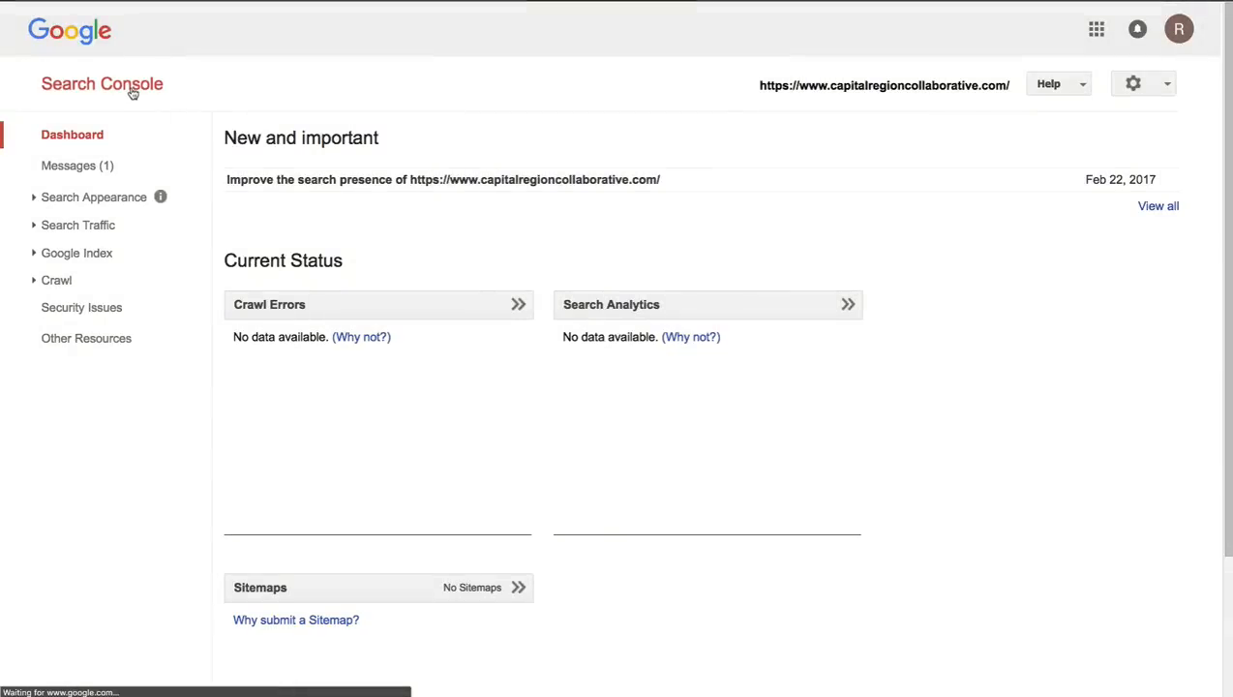
left_click(100, 83)
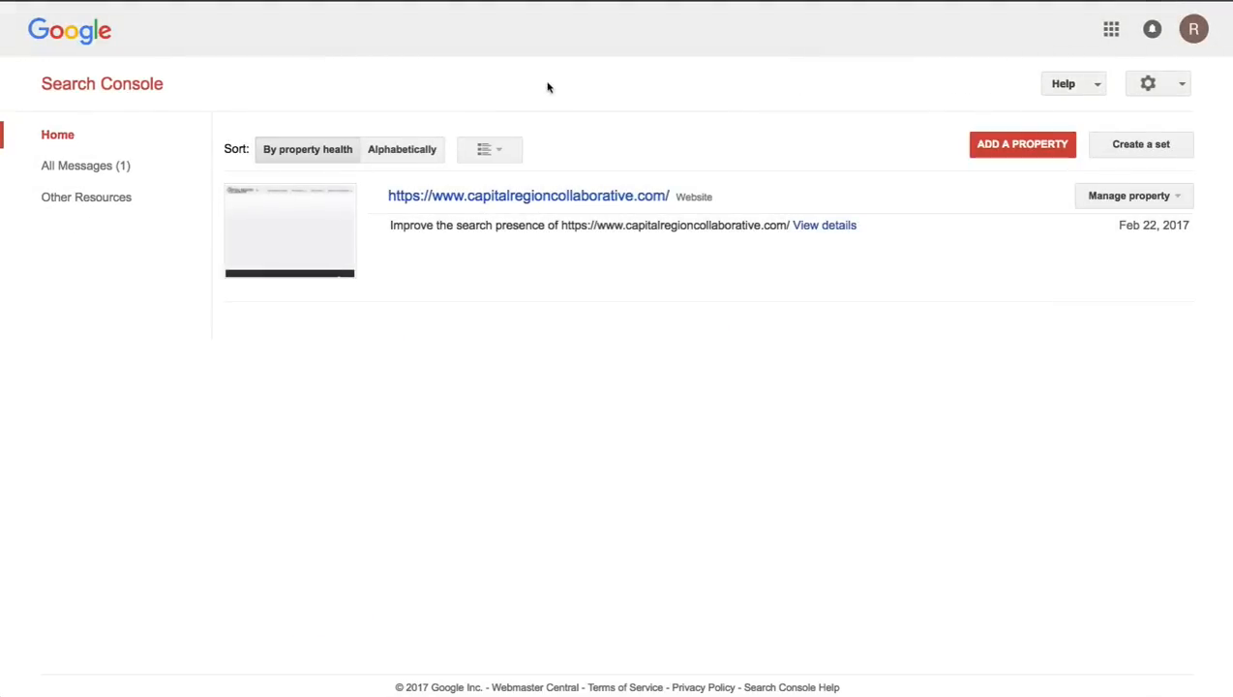
mouse_move(1021, 143)
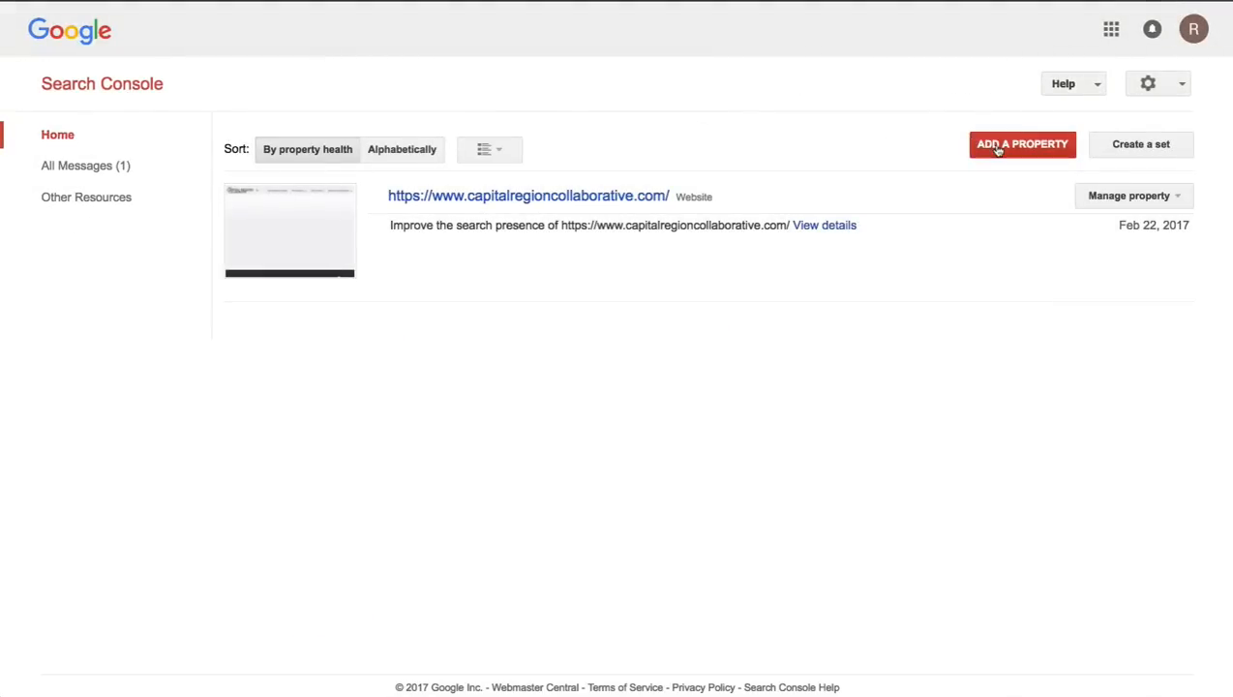
left_click(1022, 143)
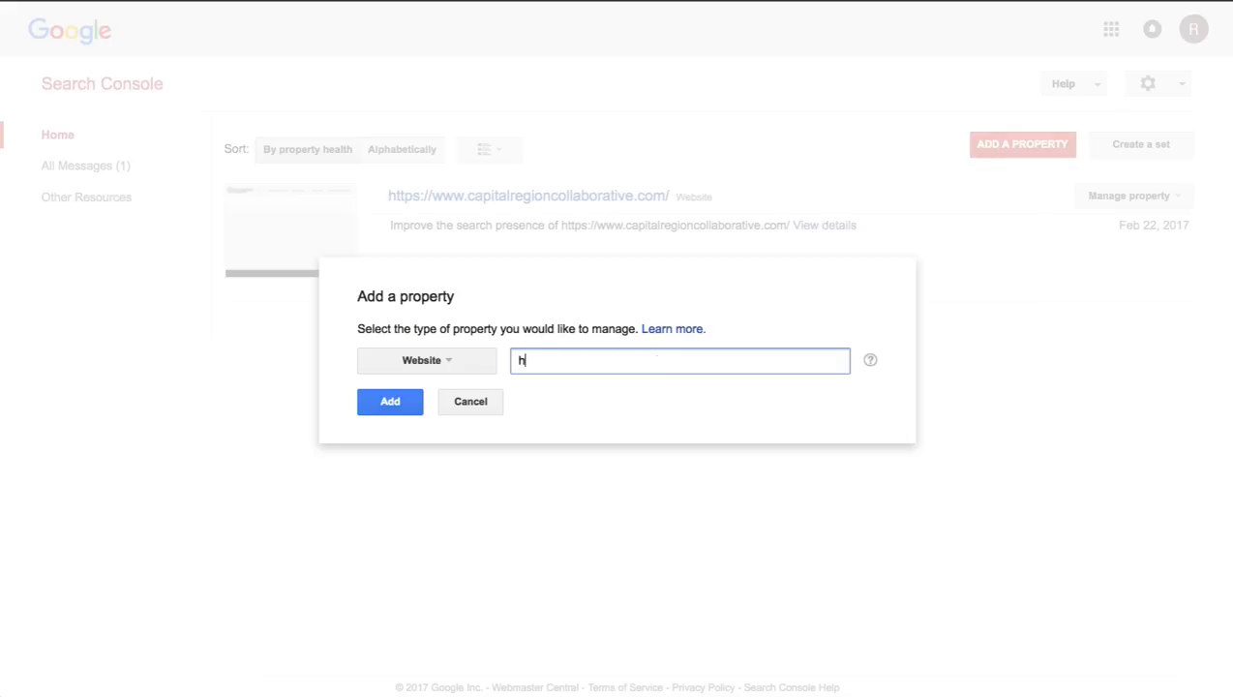
type("https://capitalregioncollabora")
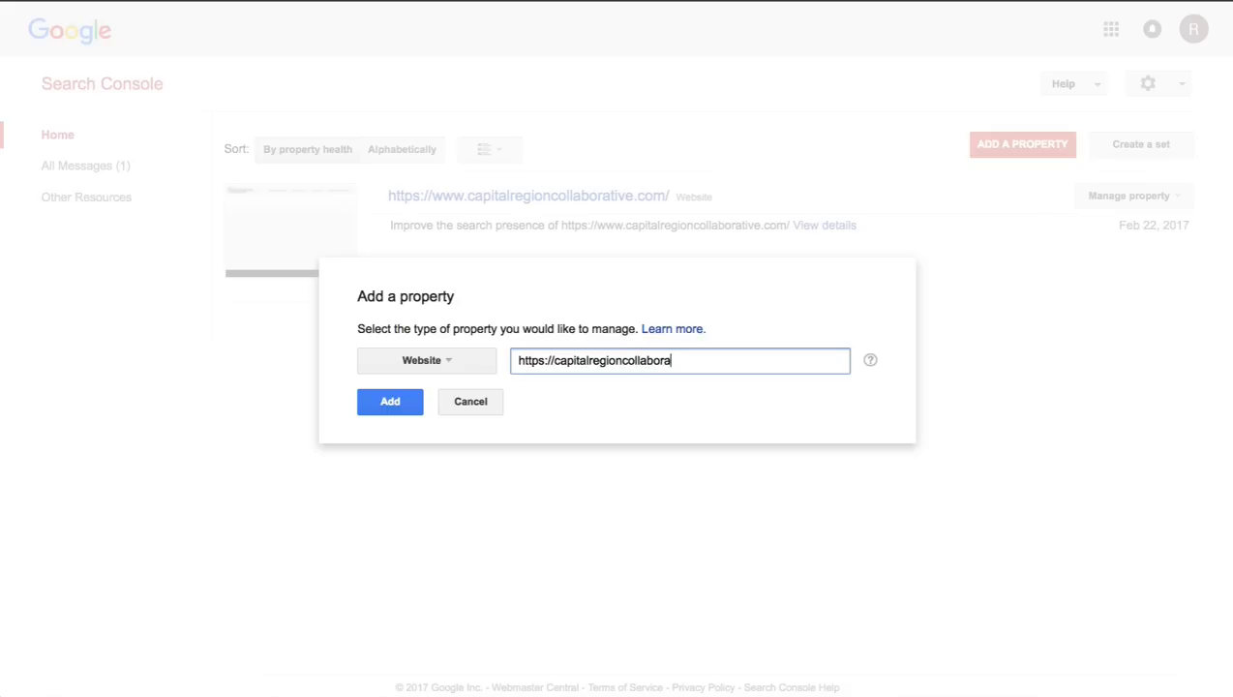
type("tive.com")
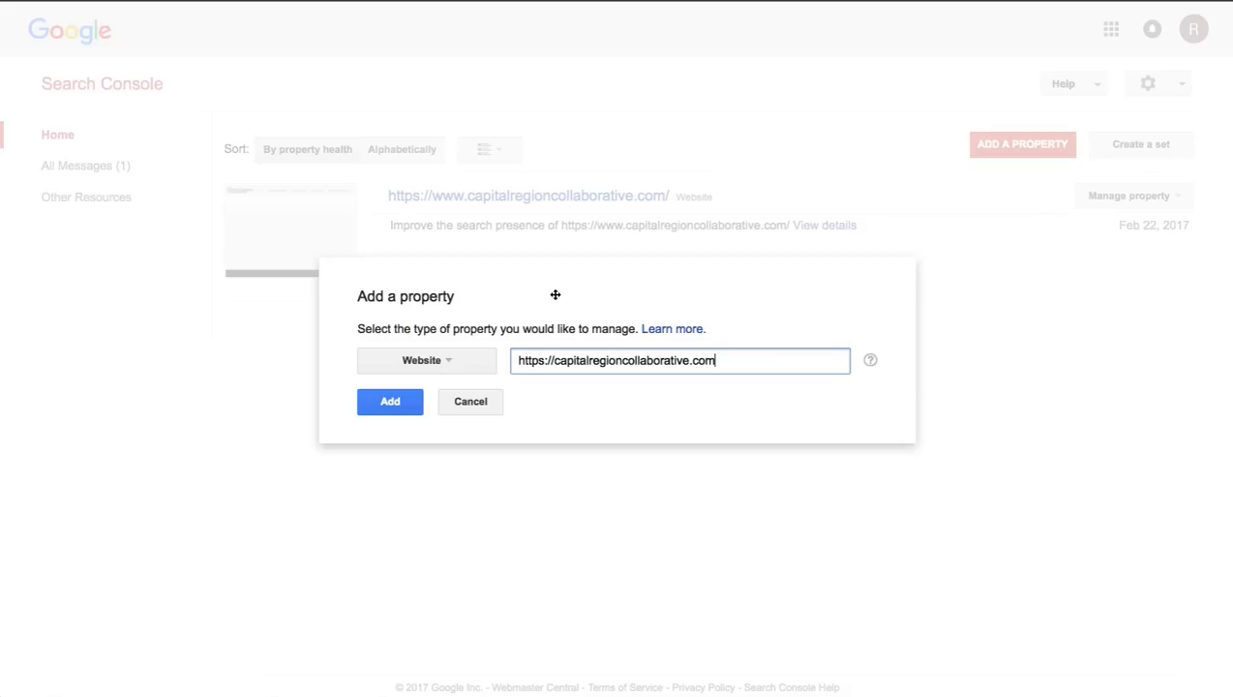
left_click(389, 400)
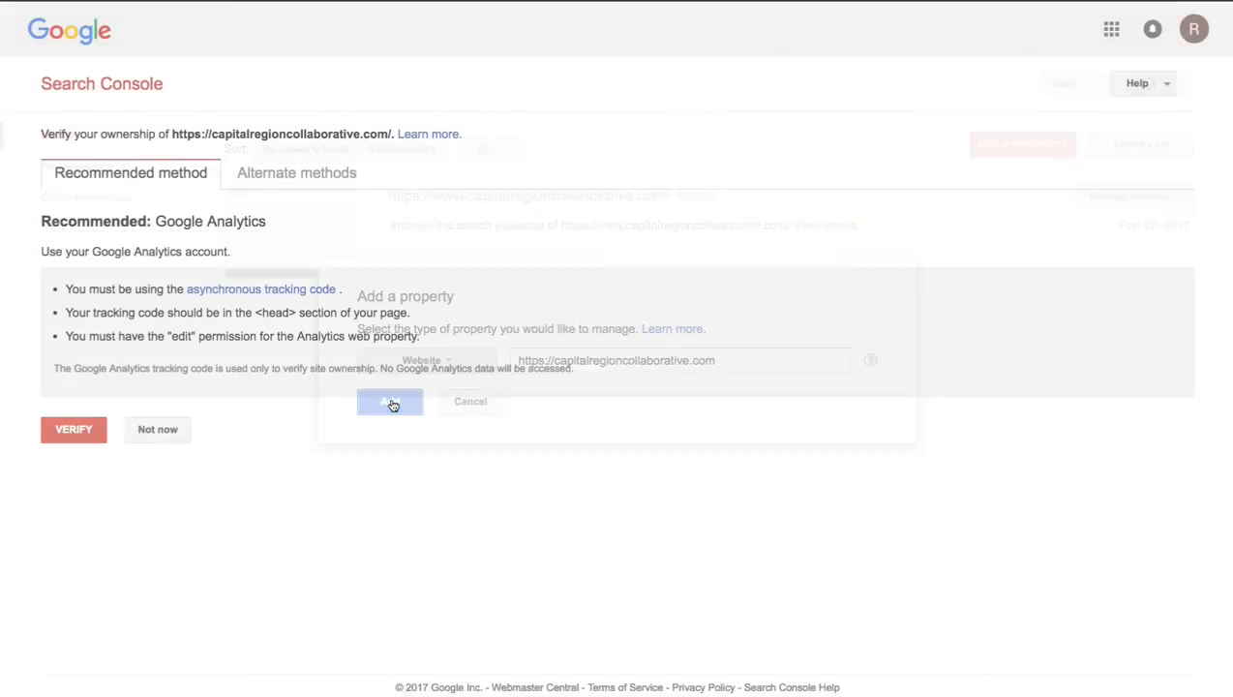
Step: Verify the non-www property and return to the www site's dashboard
left_click(391, 400)
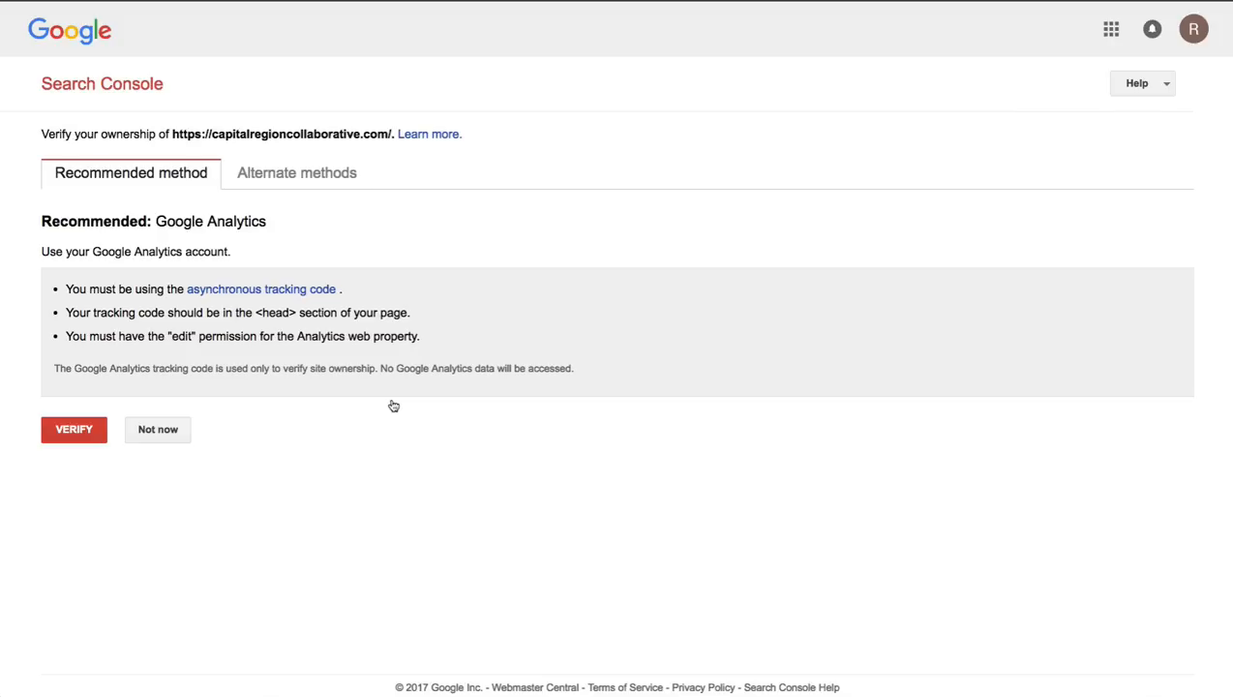
left_click(74, 429)
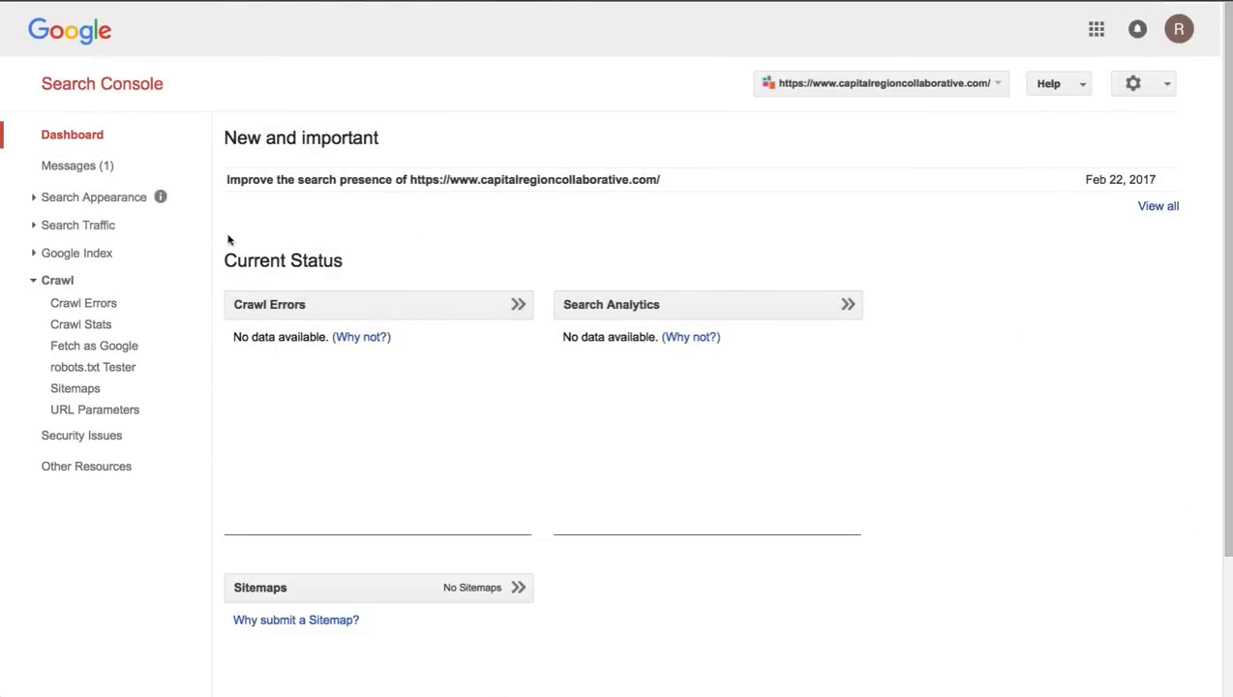
mouse_move(213, 240)
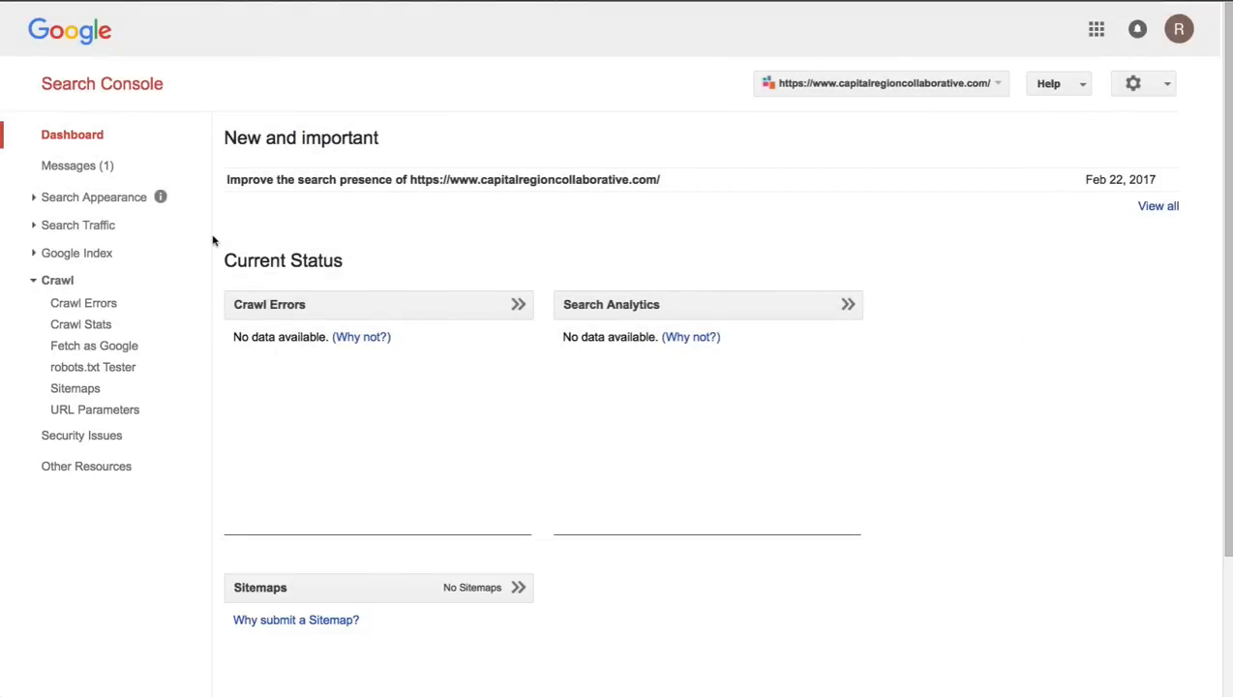
Step: Show the empty Sitemaps report under Crawl, then switch to Yoast SEO's XML Sitemaps settings in WordPress
left_click(74, 387)
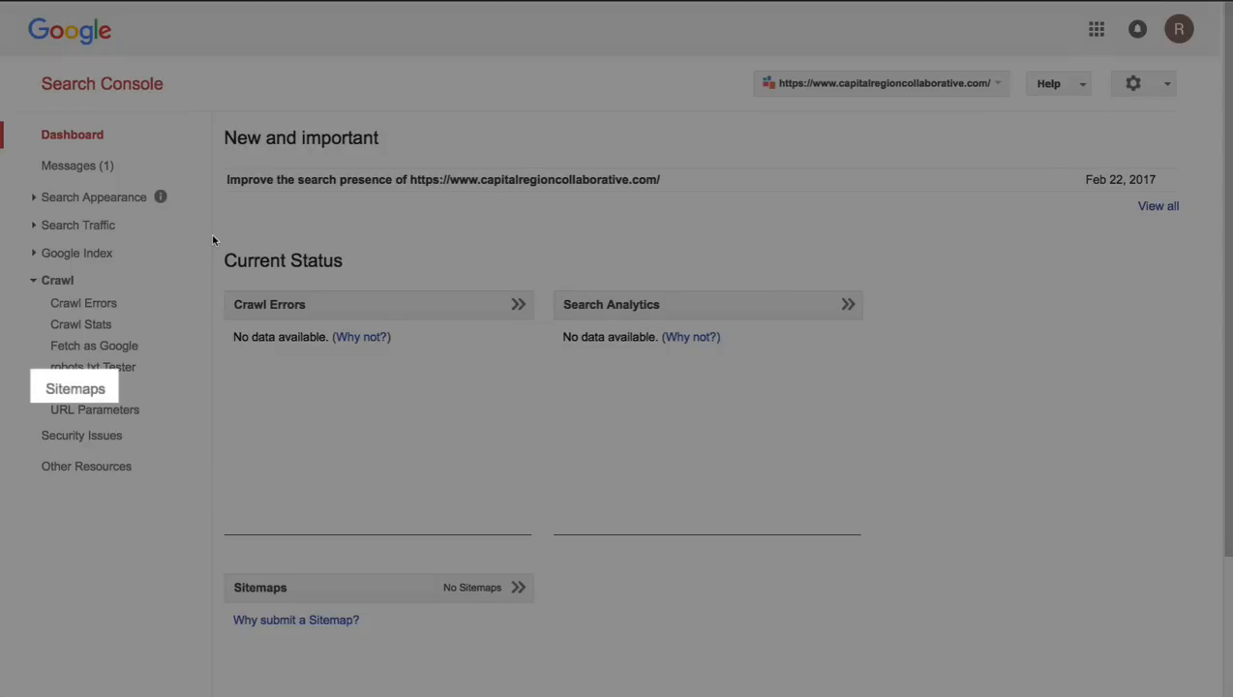
left_click(73, 387)
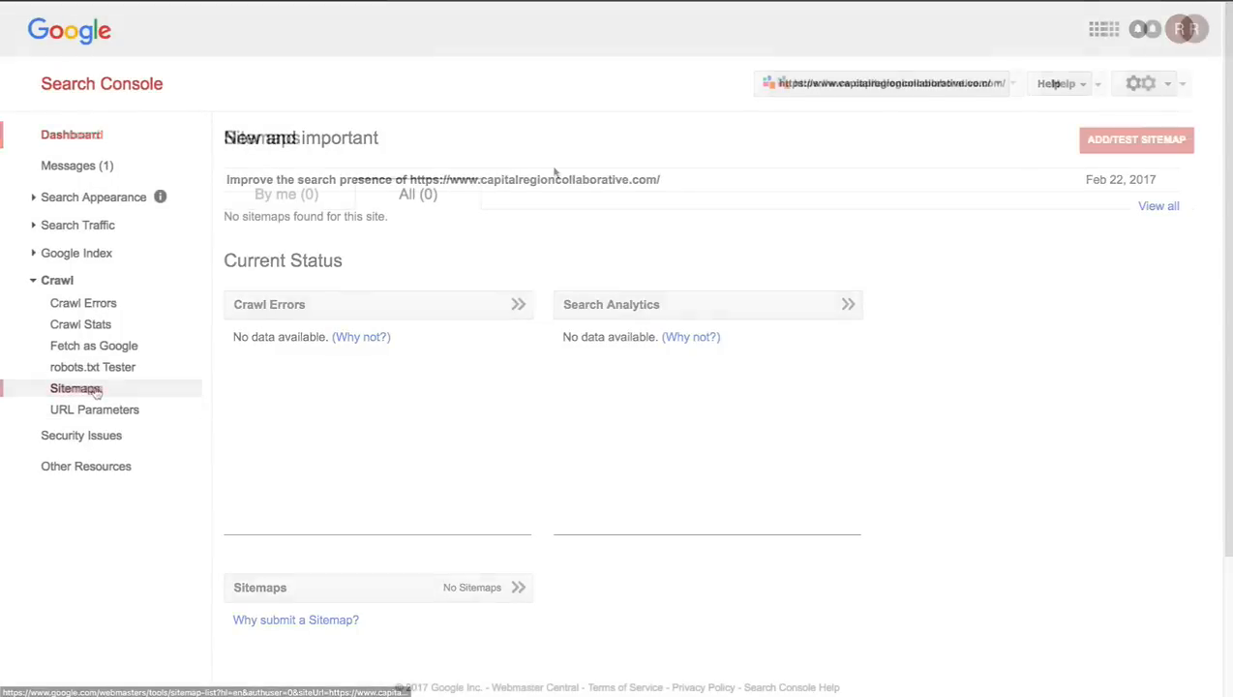
left_click(75, 387)
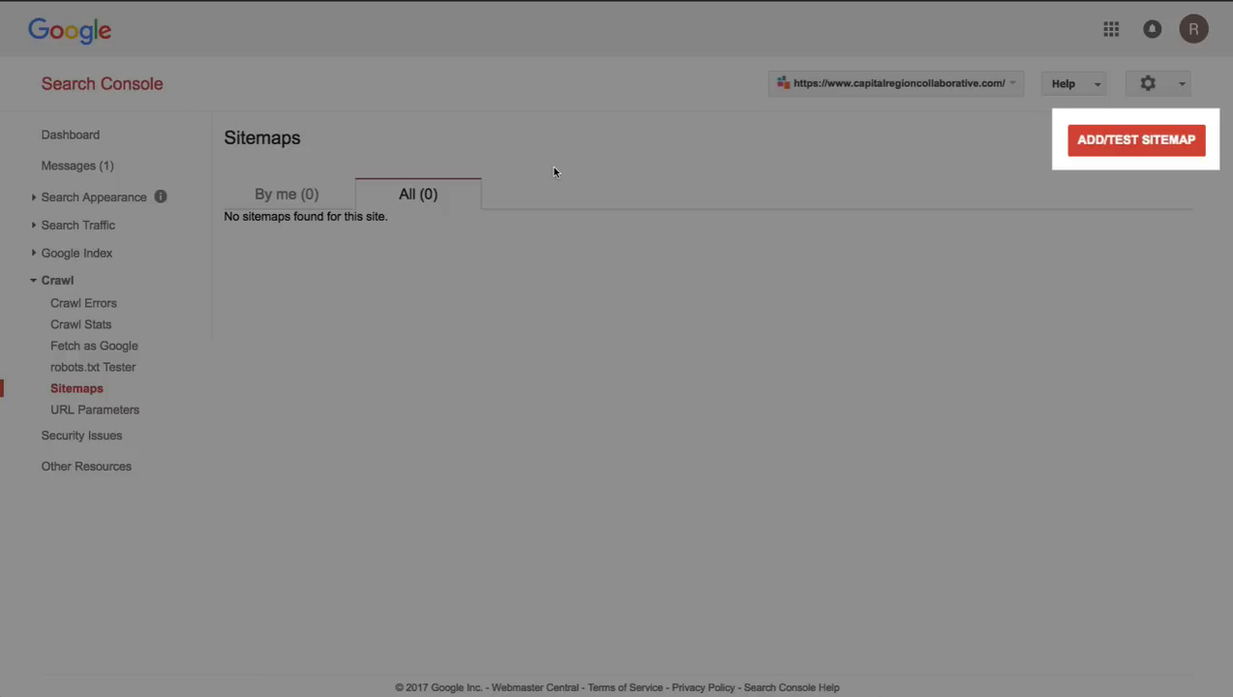
left_click(1134, 139)
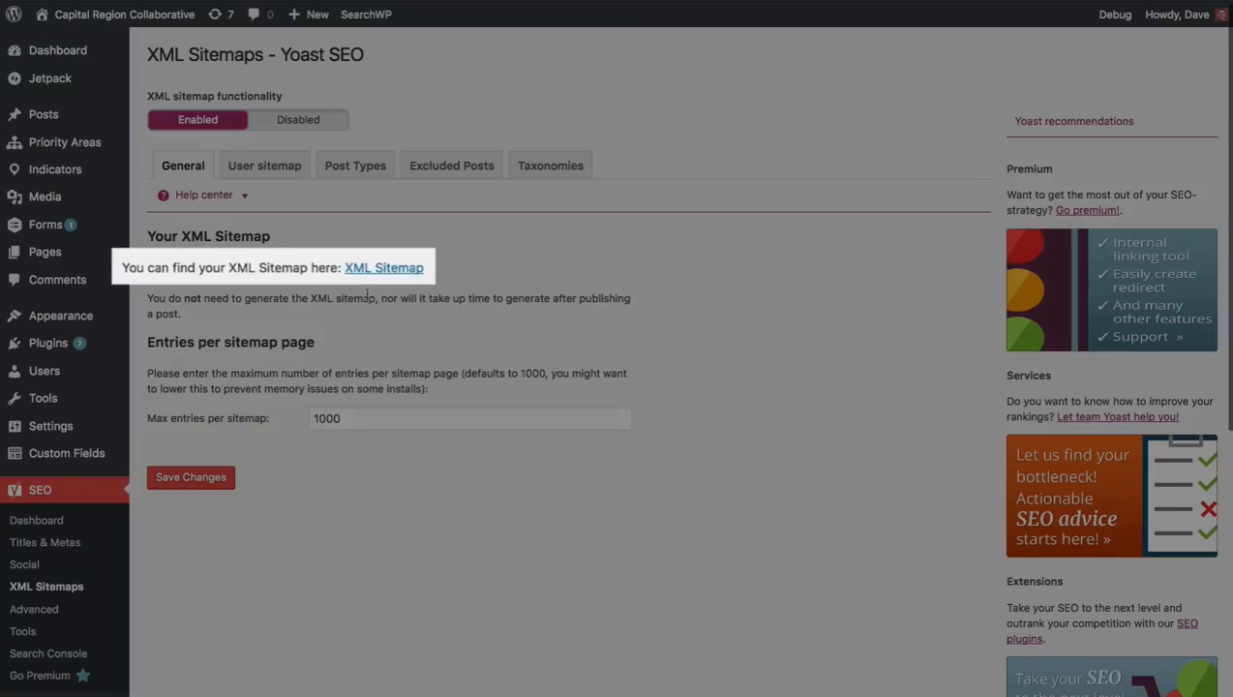
mouse_move(366, 294)
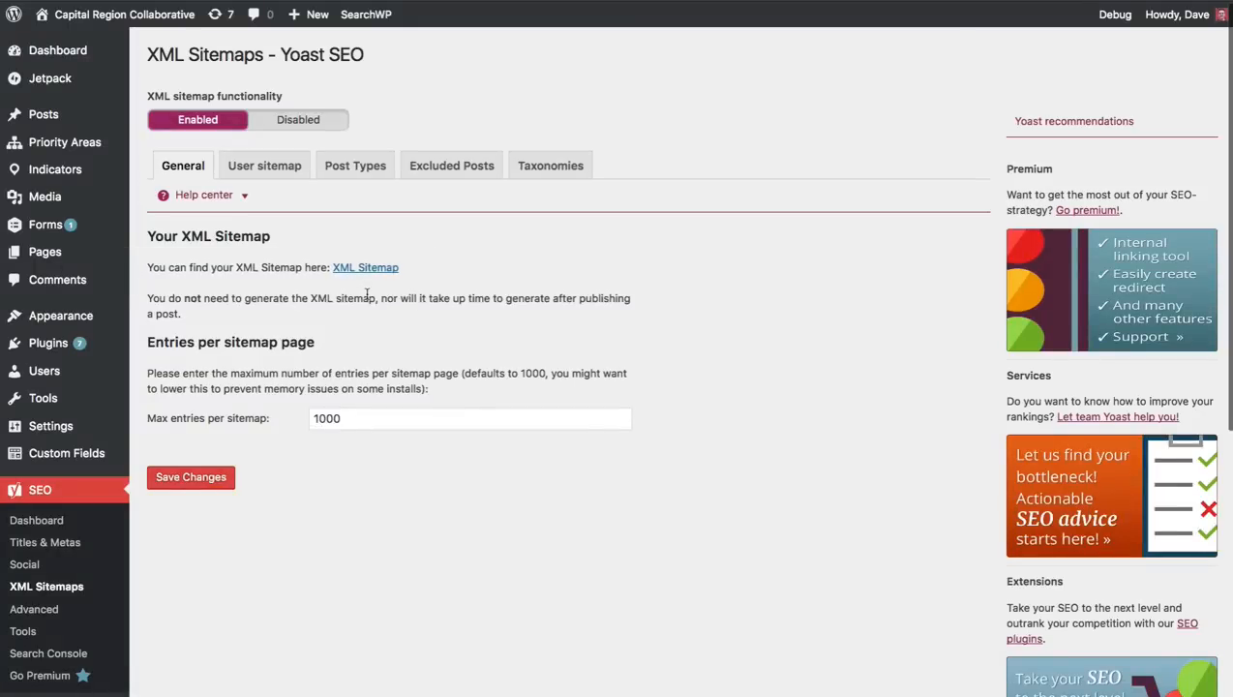
Step: View the Yoast XML sitemap index listing the site's five sitemaps
left_click(364, 267)
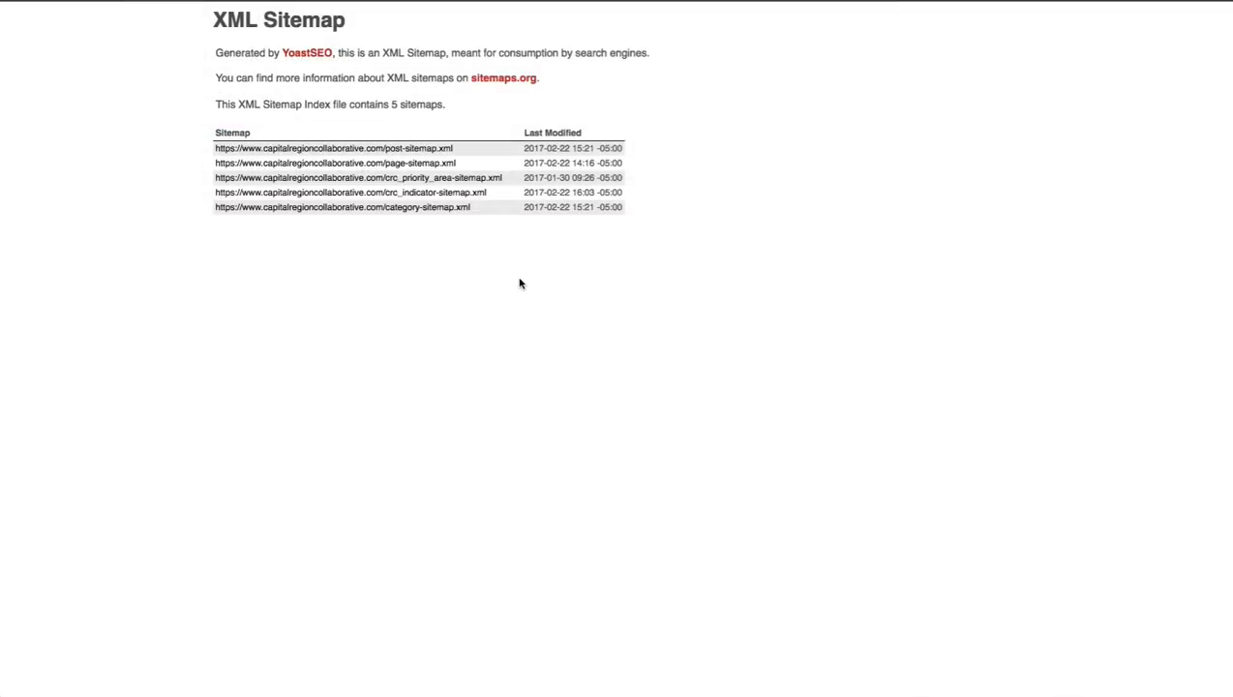
mouse_move(460, 178)
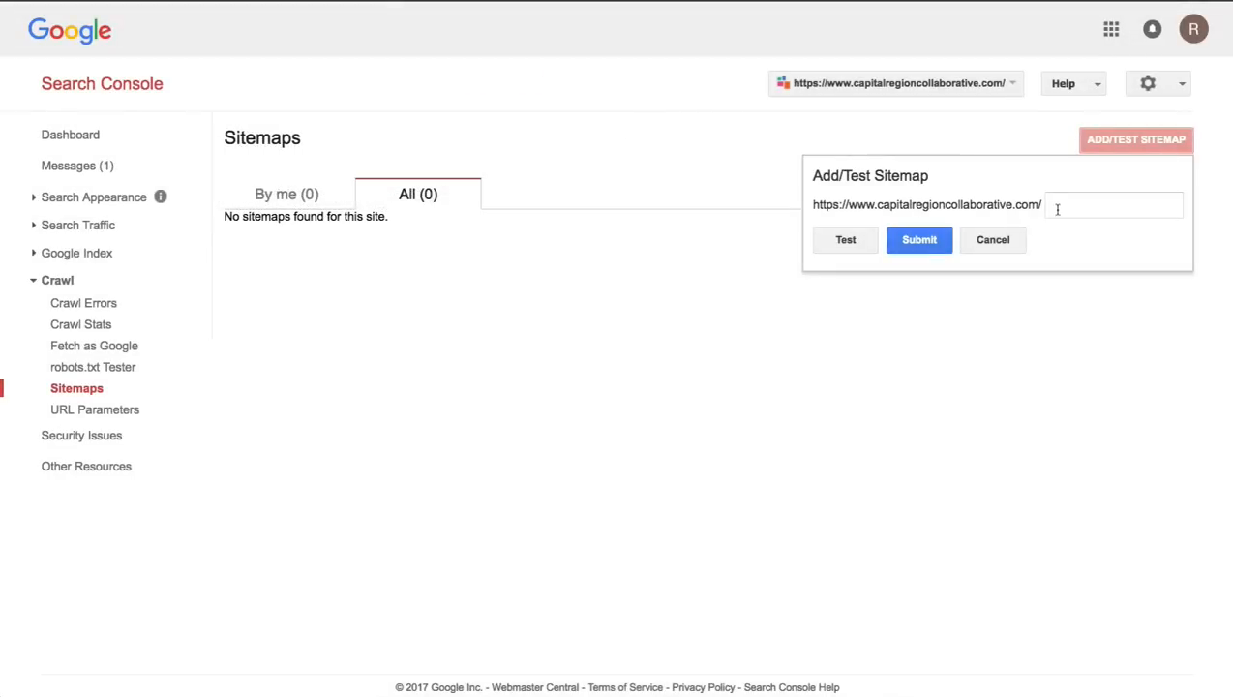
Step: Submit sitemap_index.xml and refresh so it appears in the Sitemaps list
type("sitemap_index.xml")
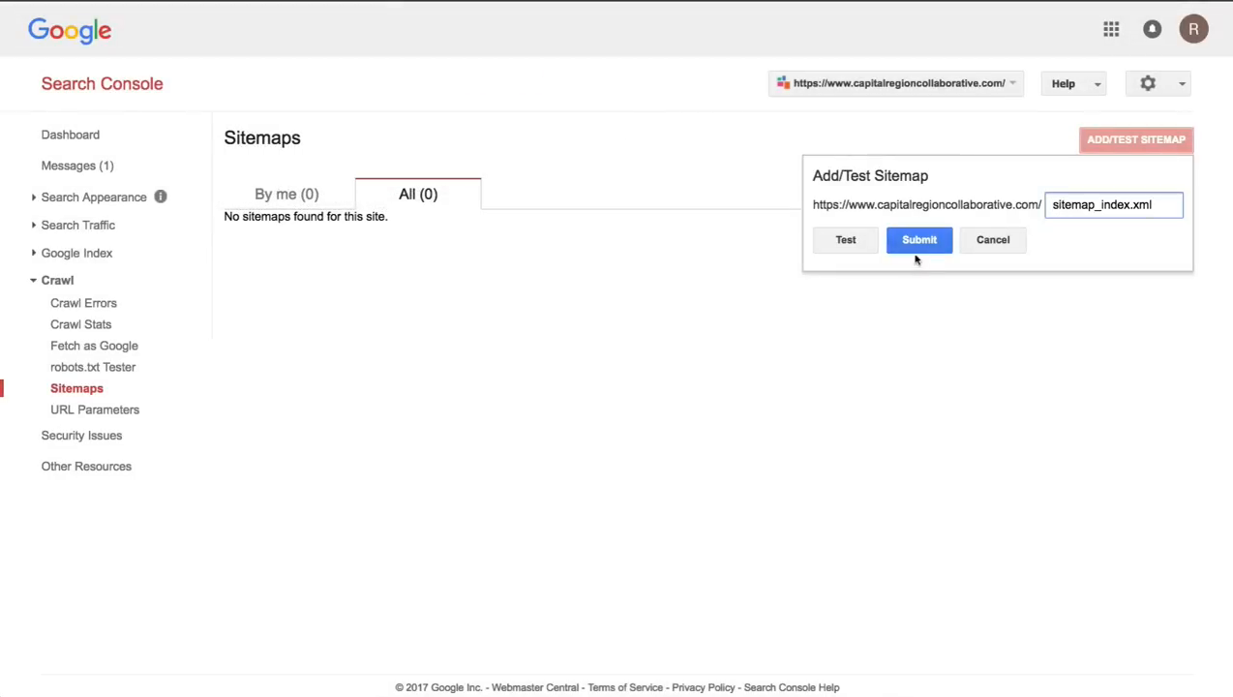
left_click(919, 240)
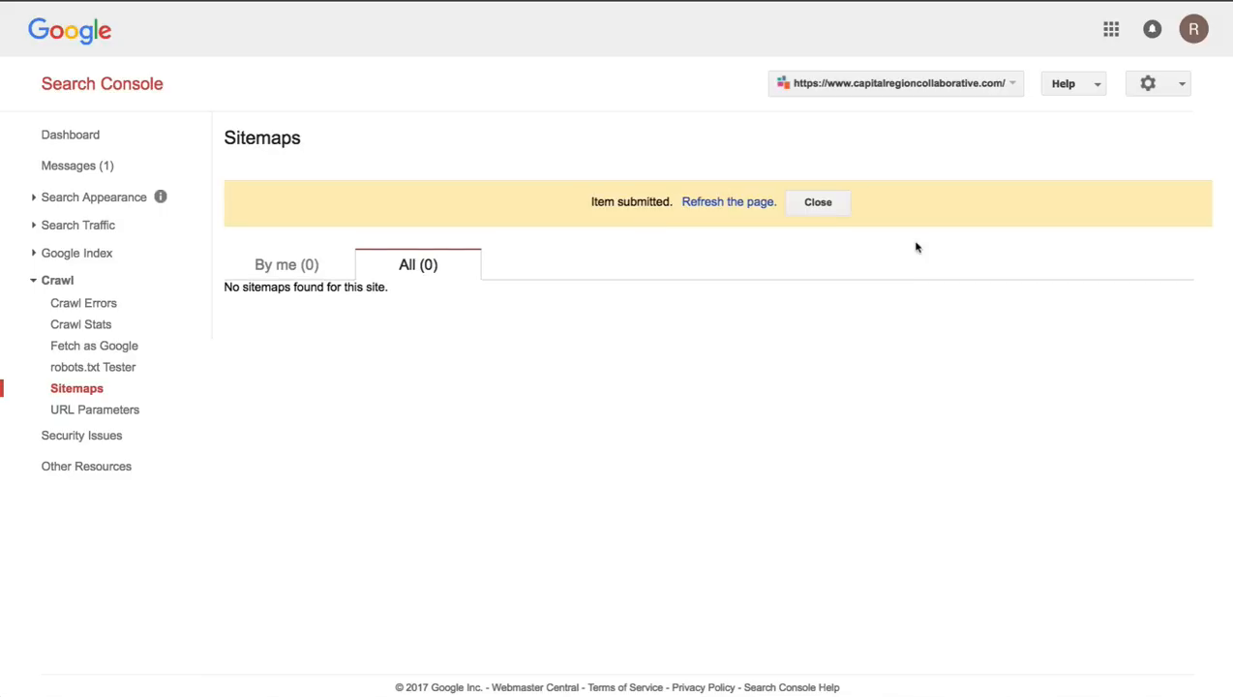
left_click(728, 201)
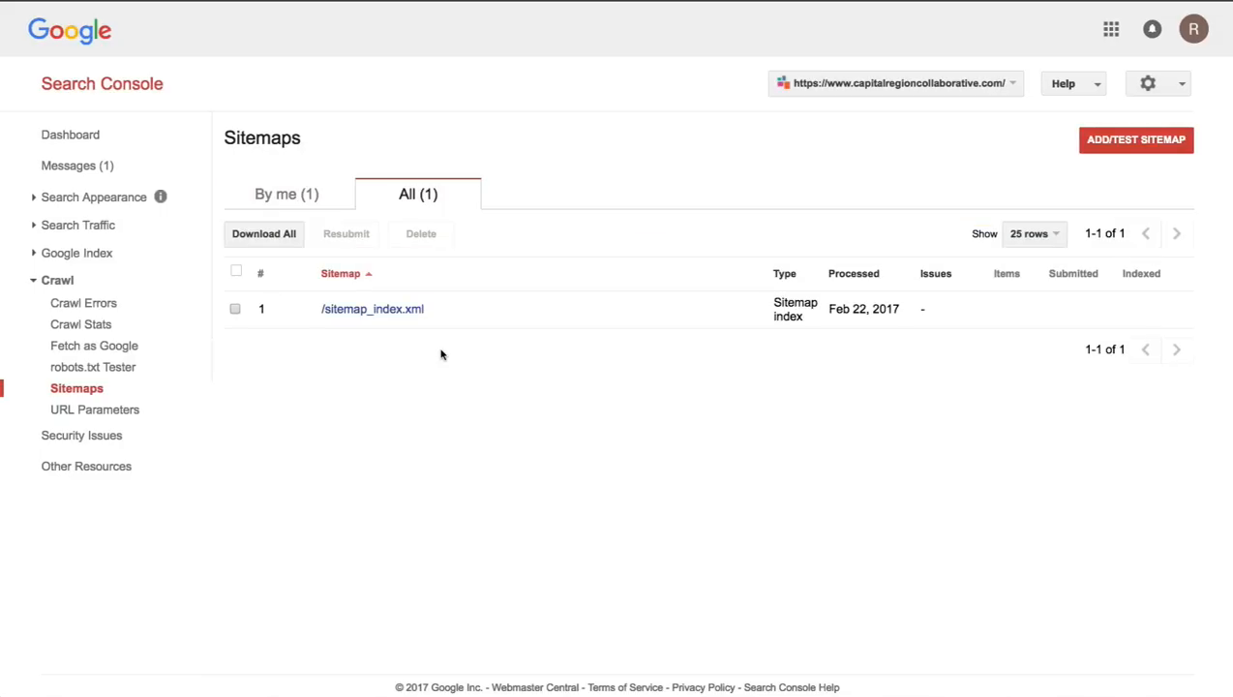